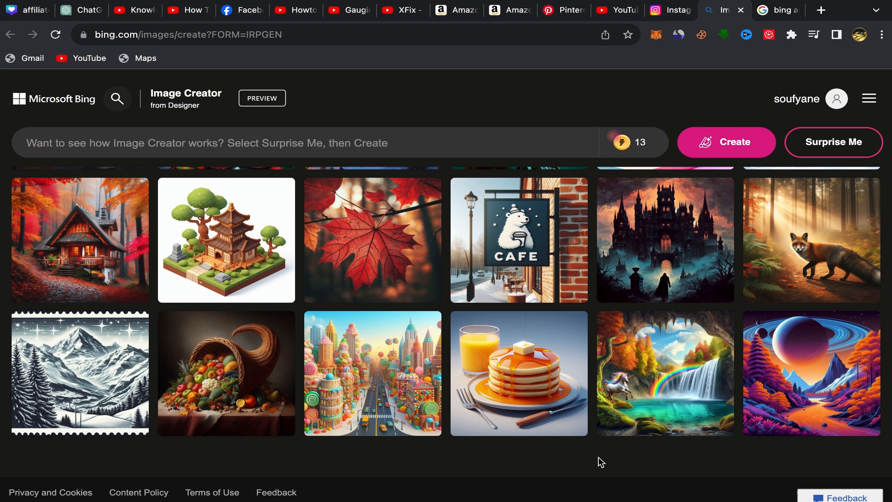
mouse_move(526, 390)
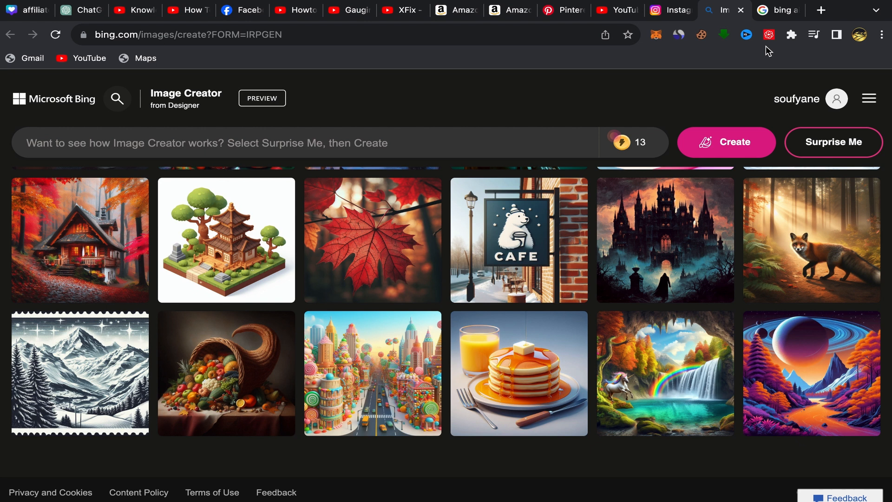
- Switch to the Google results for the 'bing ai' search
left_click(781, 11)
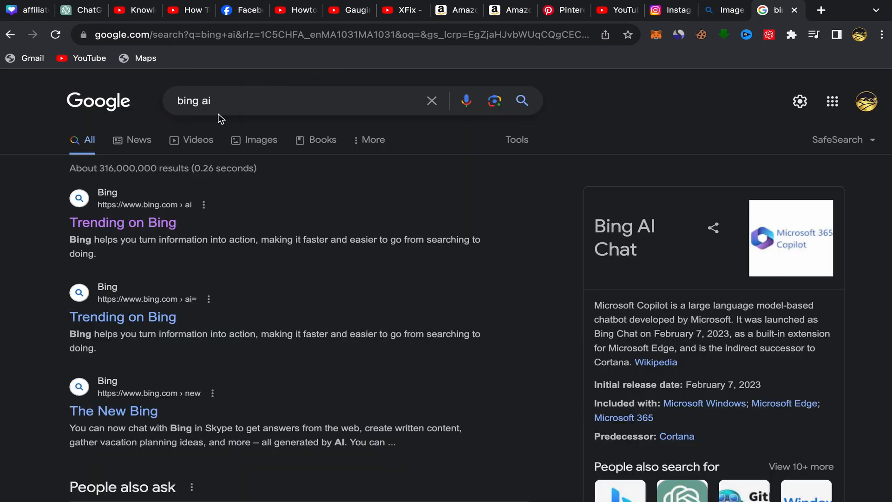
mouse_move(169, 123)
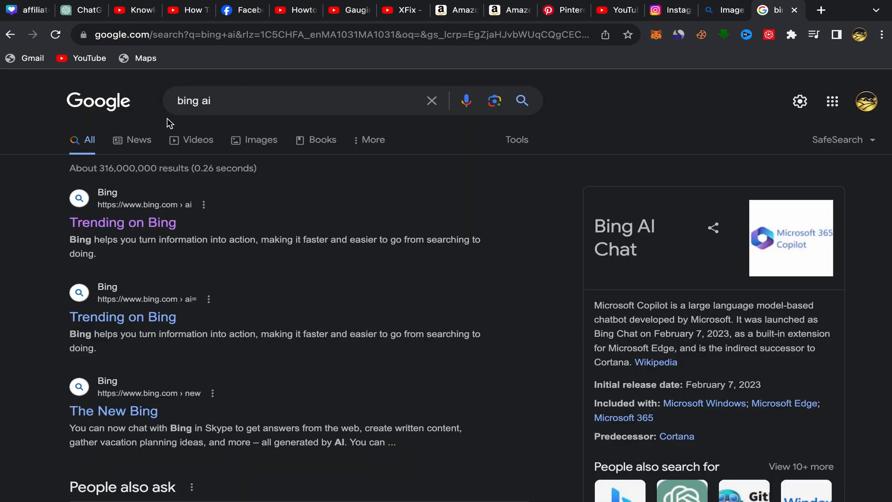
mouse_move(122, 229)
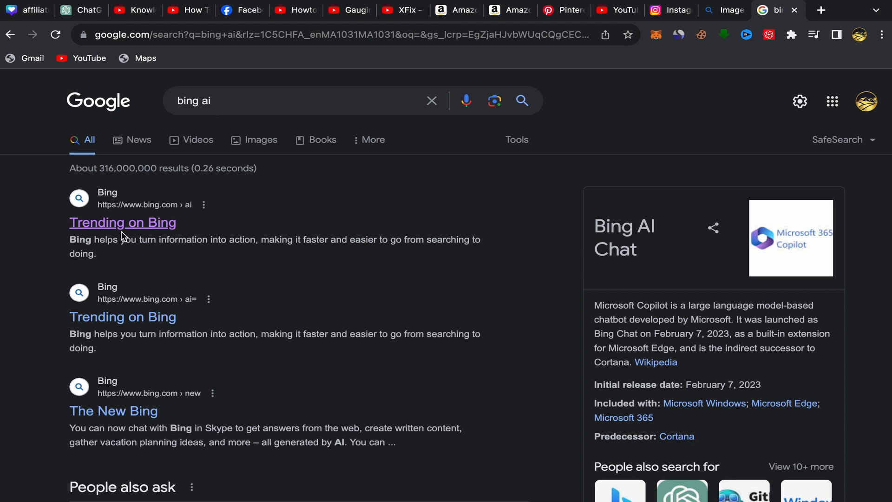
mouse_move(217, 285)
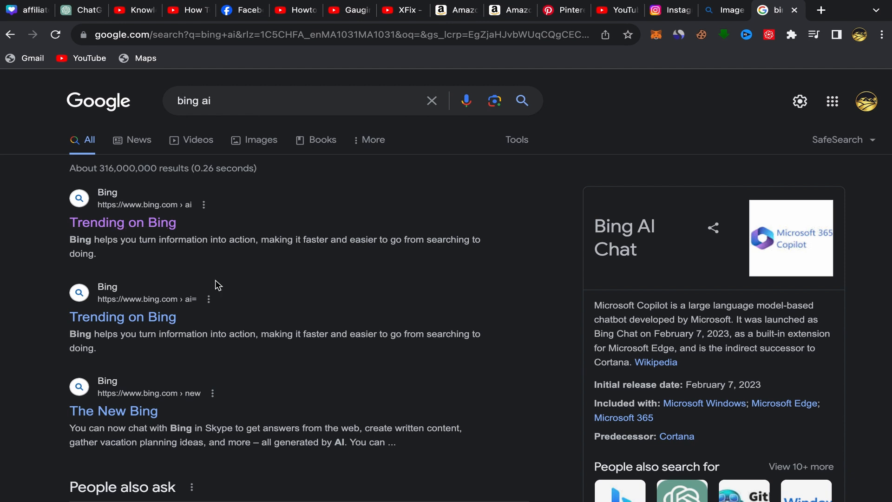
mouse_move(723, 16)
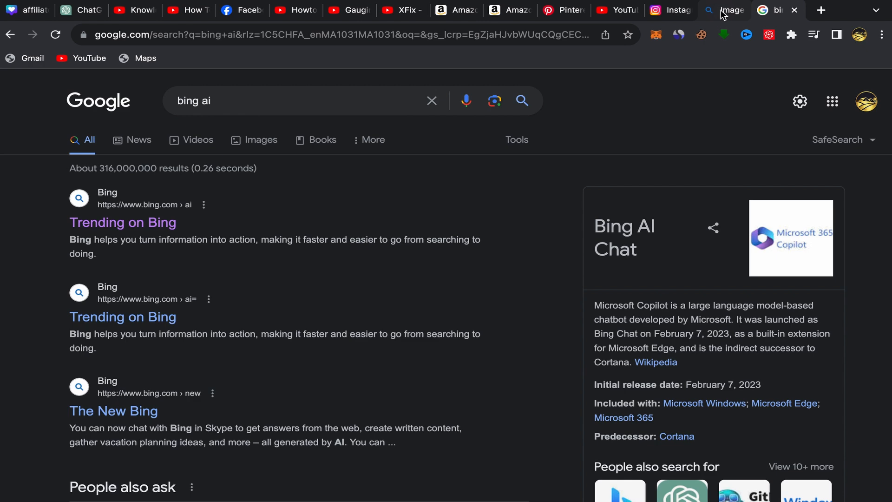
- Return to the Image Creator page and scroll to its get-started panel
left_click(728, 10)
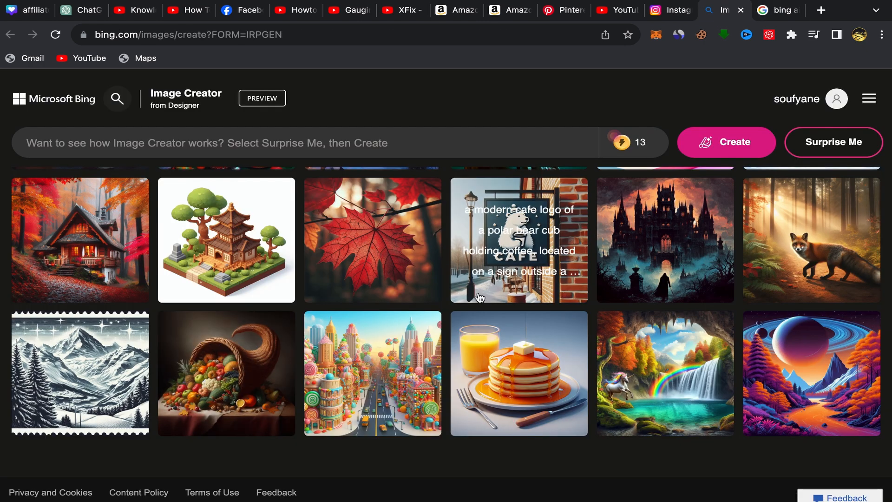
scroll("down", 3)
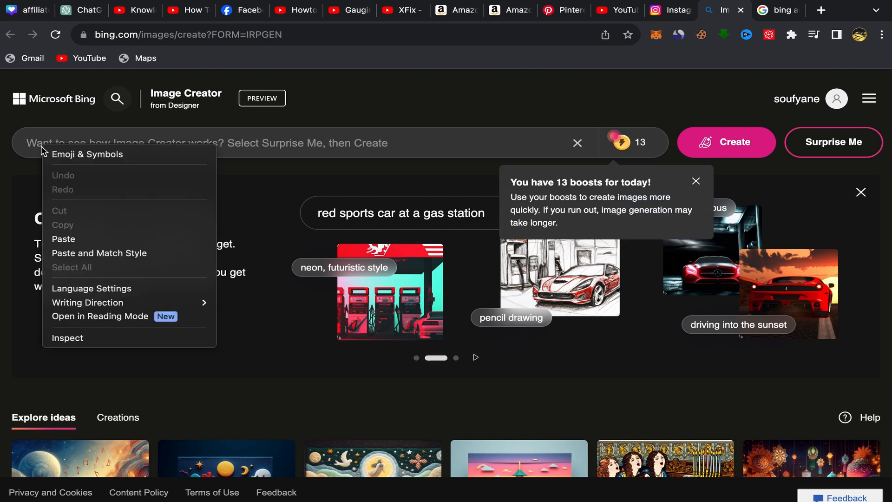
mouse_move(95, 225)
type("boy watching sunset in the ege")
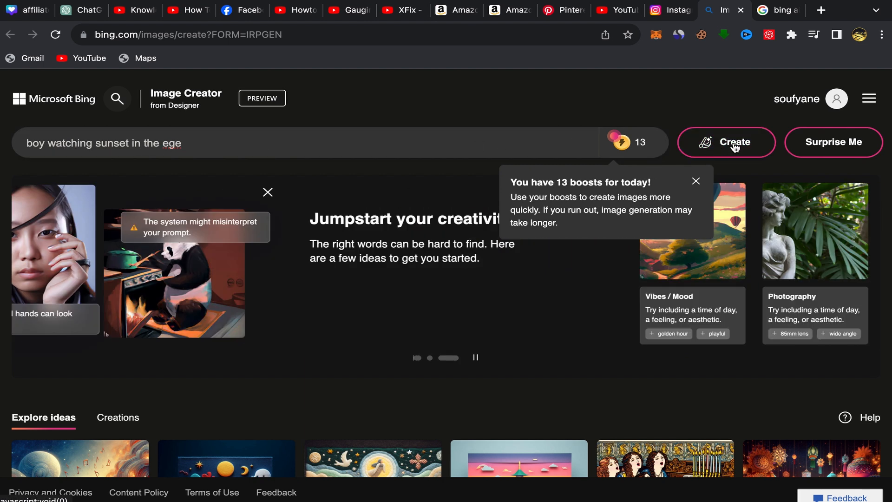
- Create images from the prompt 'boy watching sunset in the ege'
left_click(736, 142)
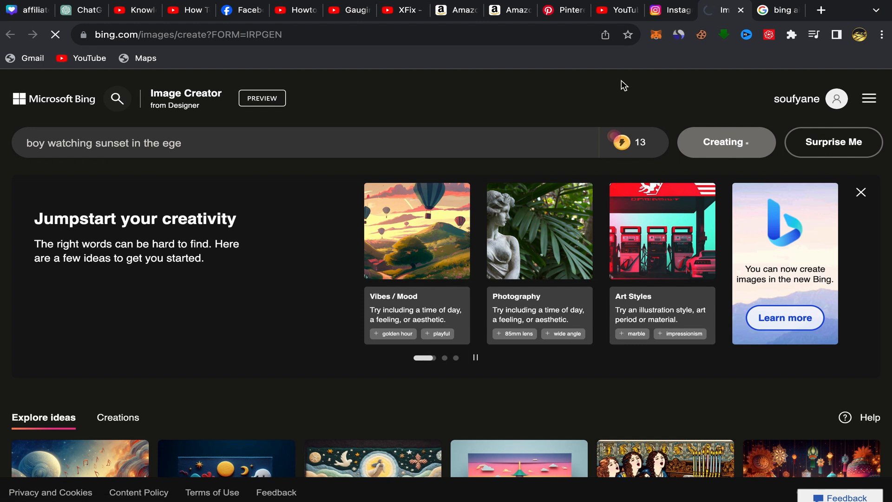
left_click(726, 142)
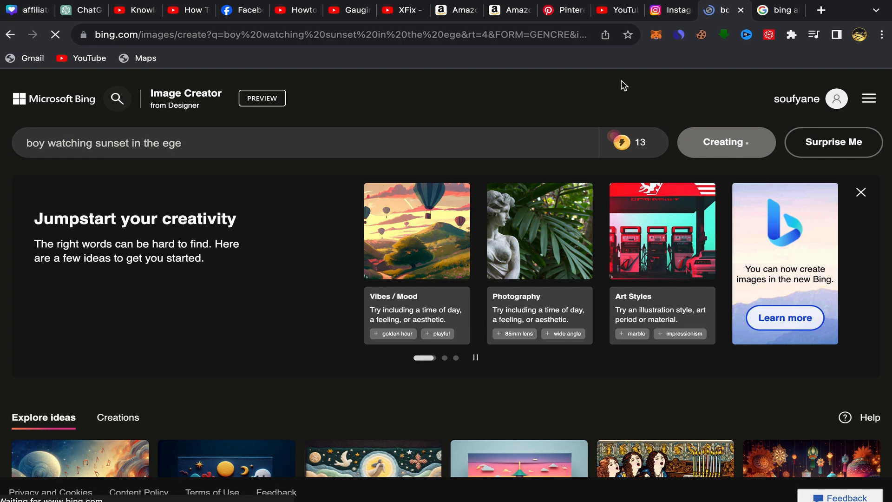
- Let generation finish and scroll to the four black-and-white results under Creations
left_click(726, 143)
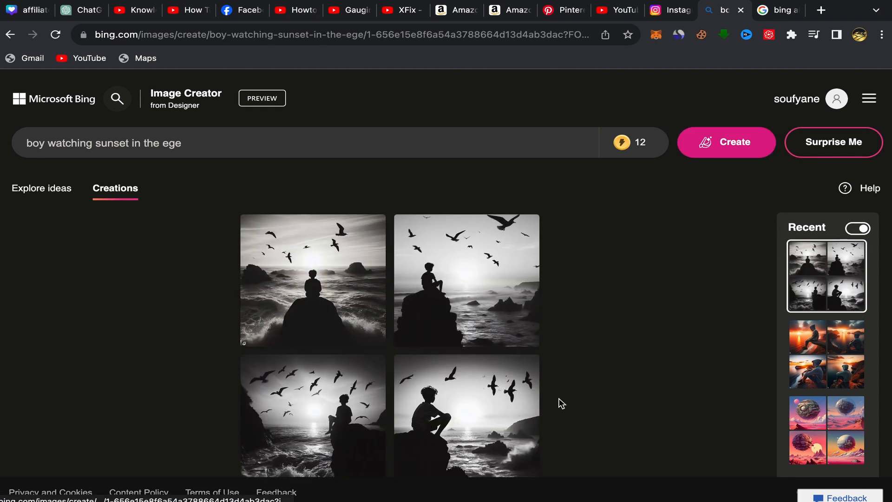
scroll("down", 3)
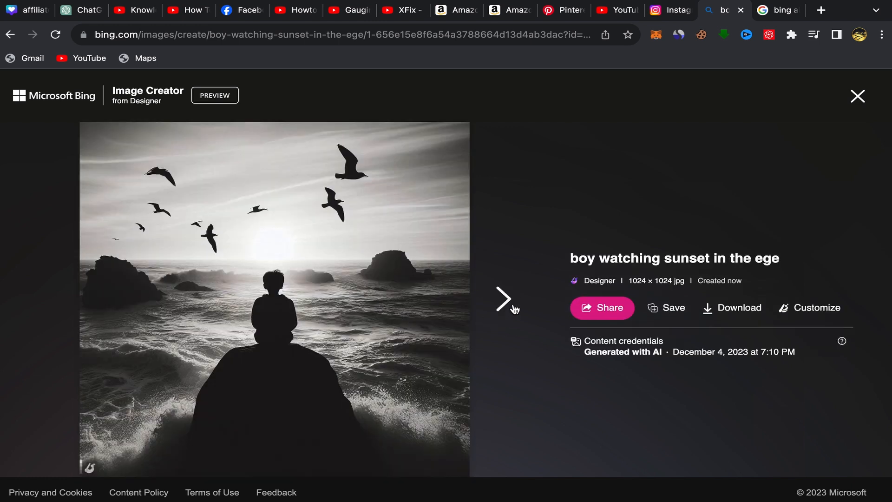
- Page the full-size viewer through to the fourth image, the boy on a rock between cliffs
left_click(505, 298)
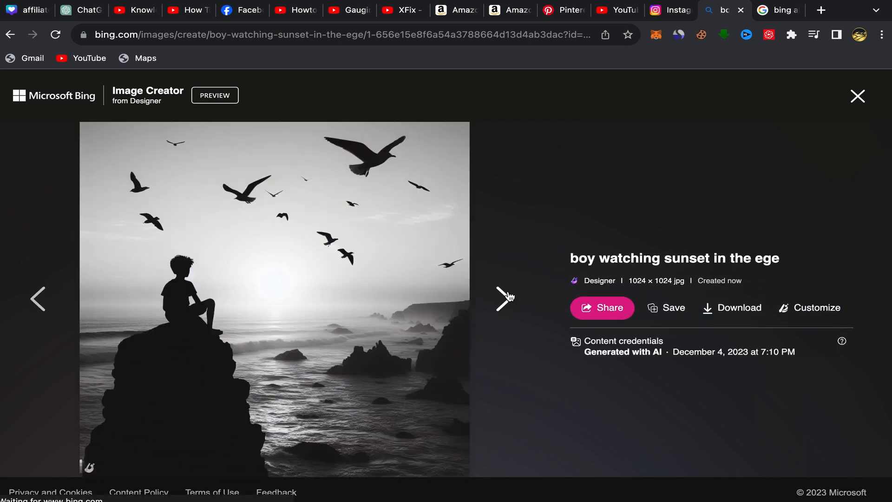
left_click(505, 298)
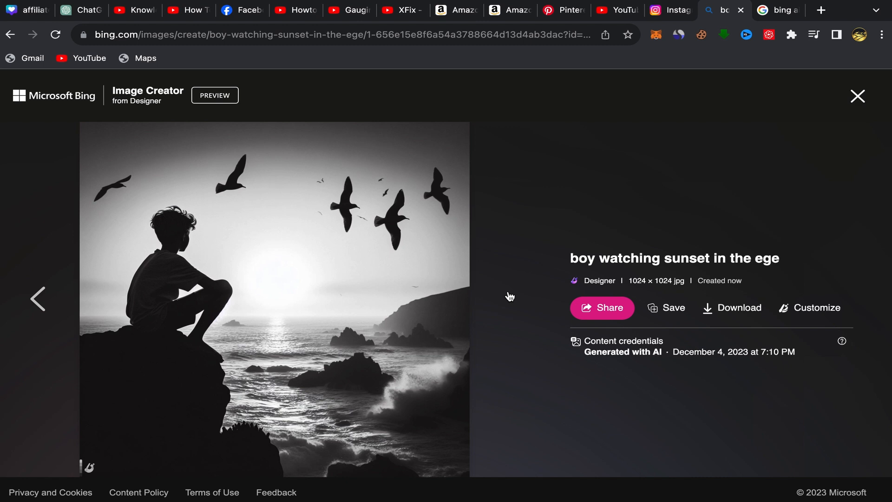
left_click(37, 298)
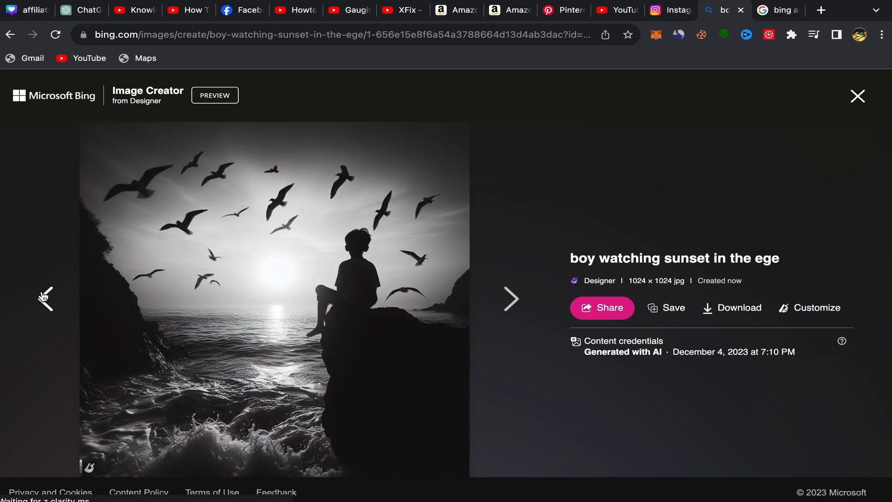
mouse_move(279, 401)
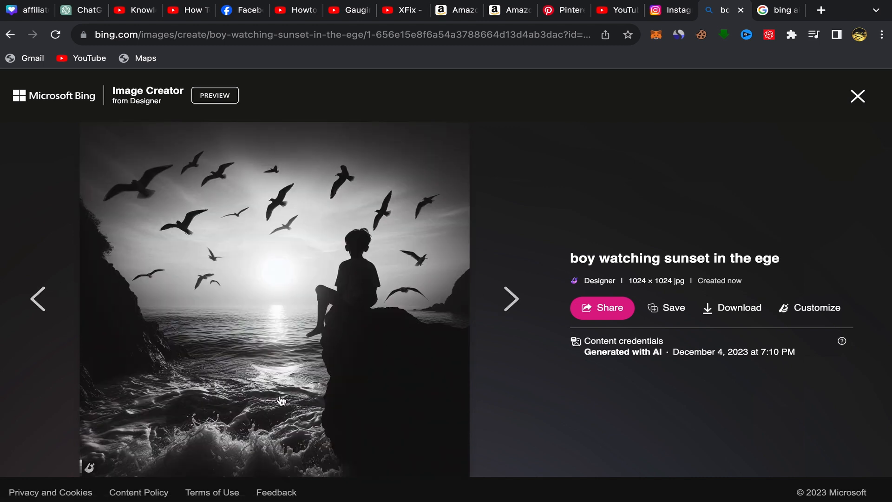
mouse_move(305, 422)
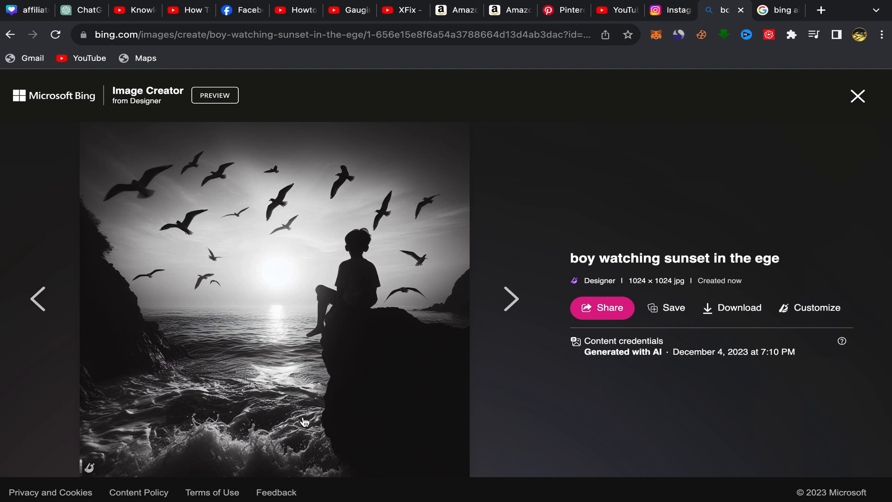
mouse_move(211, 347)
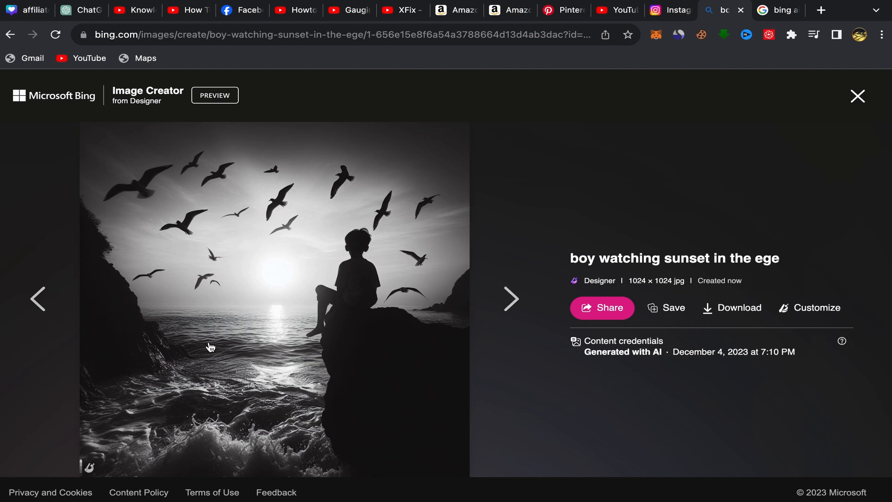
mouse_move(682, 325)
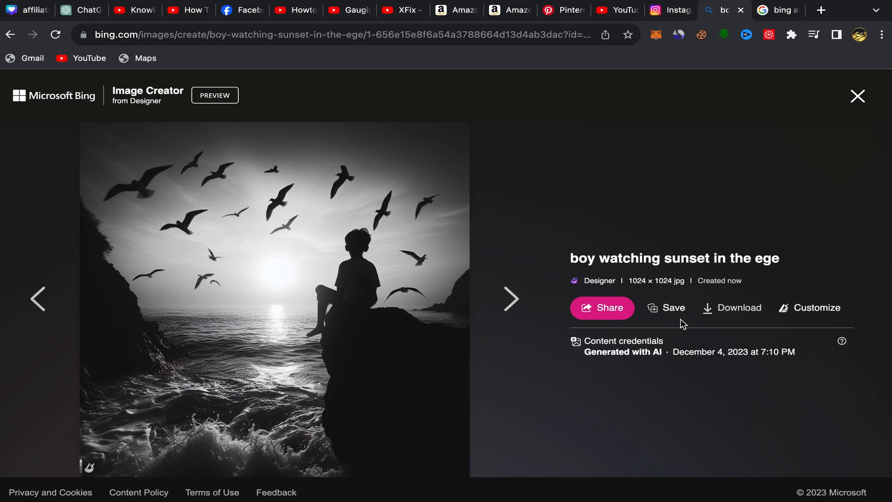
mouse_move(707, 323)
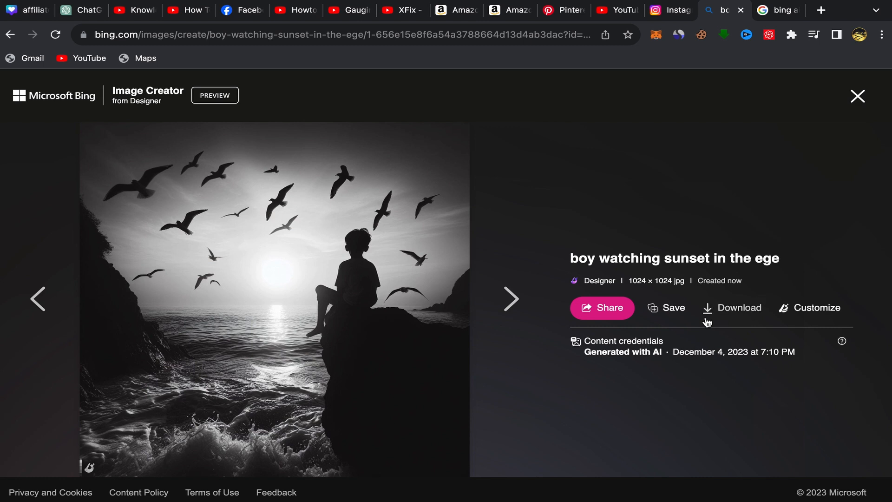
mouse_move(742, 318)
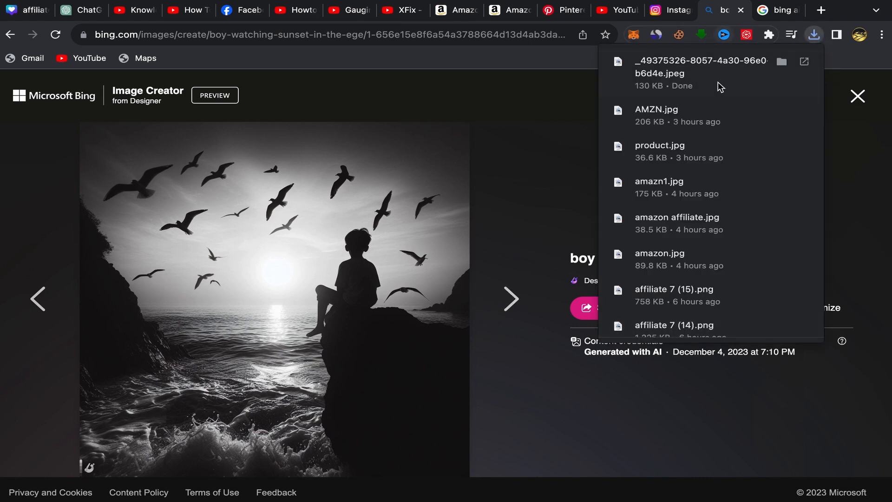
- Open the downloaded 130 KB JPEG in Preview, then return to Chrome
left_click(657, 80)
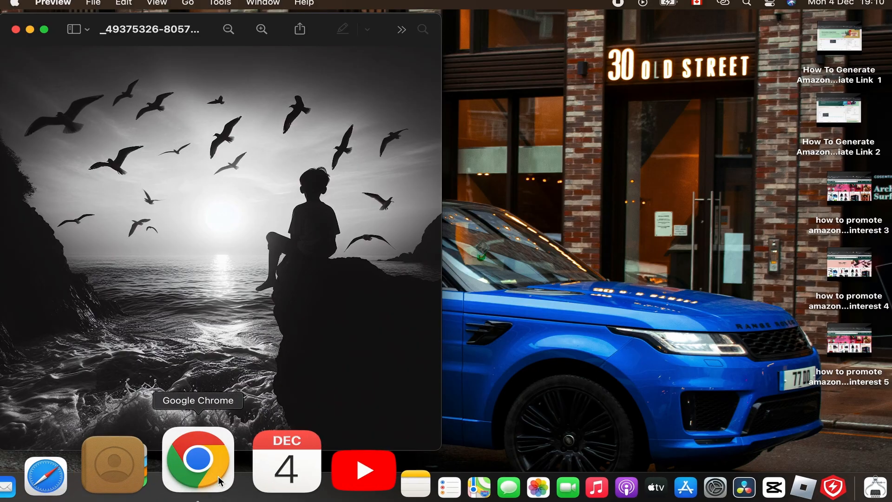
left_click(198, 461)
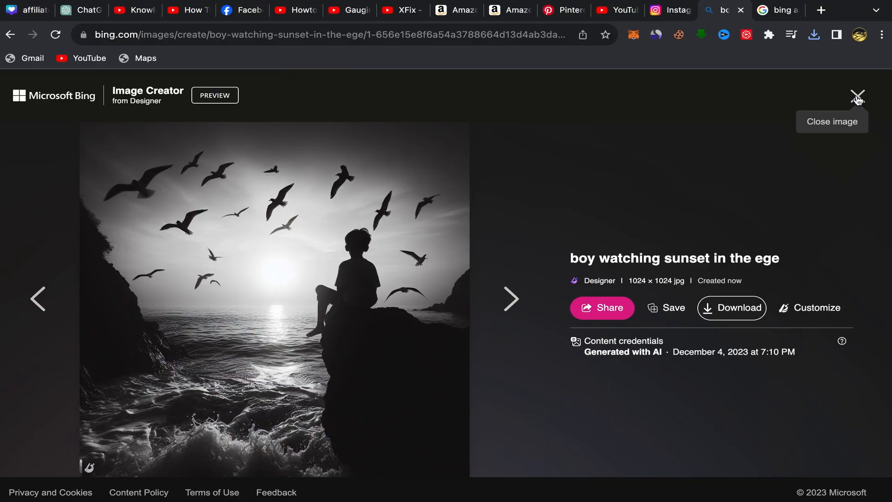
- Close the full-size viewer to show the grid of four results
left_click(858, 96)
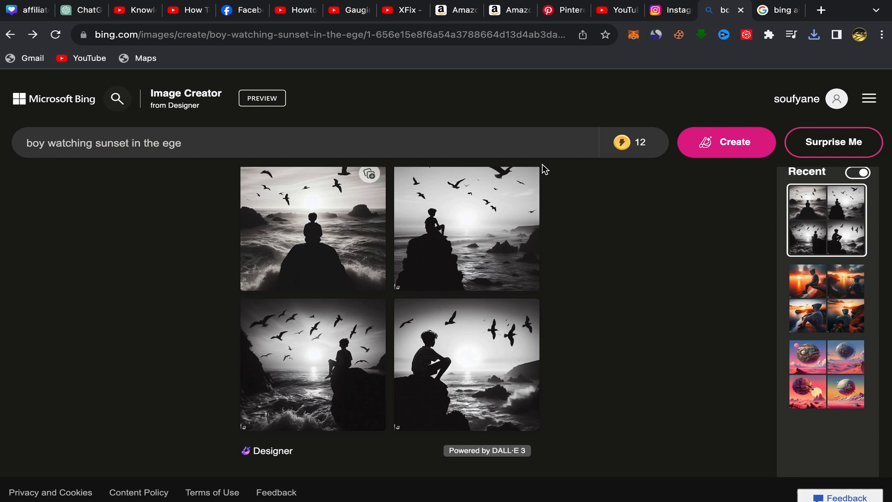
mouse_move(603, 244)
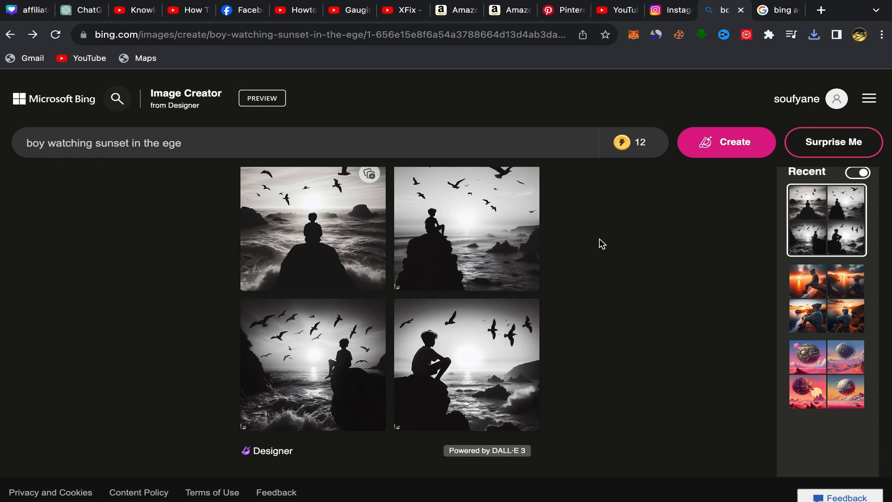